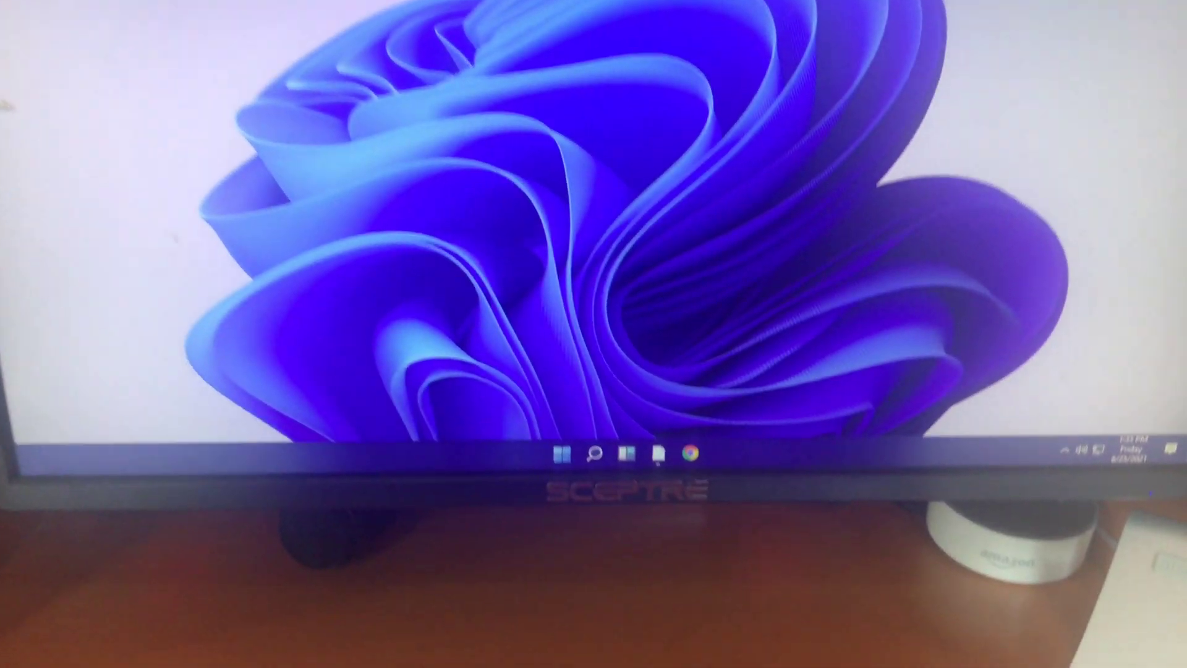
Launch Google Chrome from the taskbar to load Microsoft's Windows 11 introduction page.
click(710, 455)
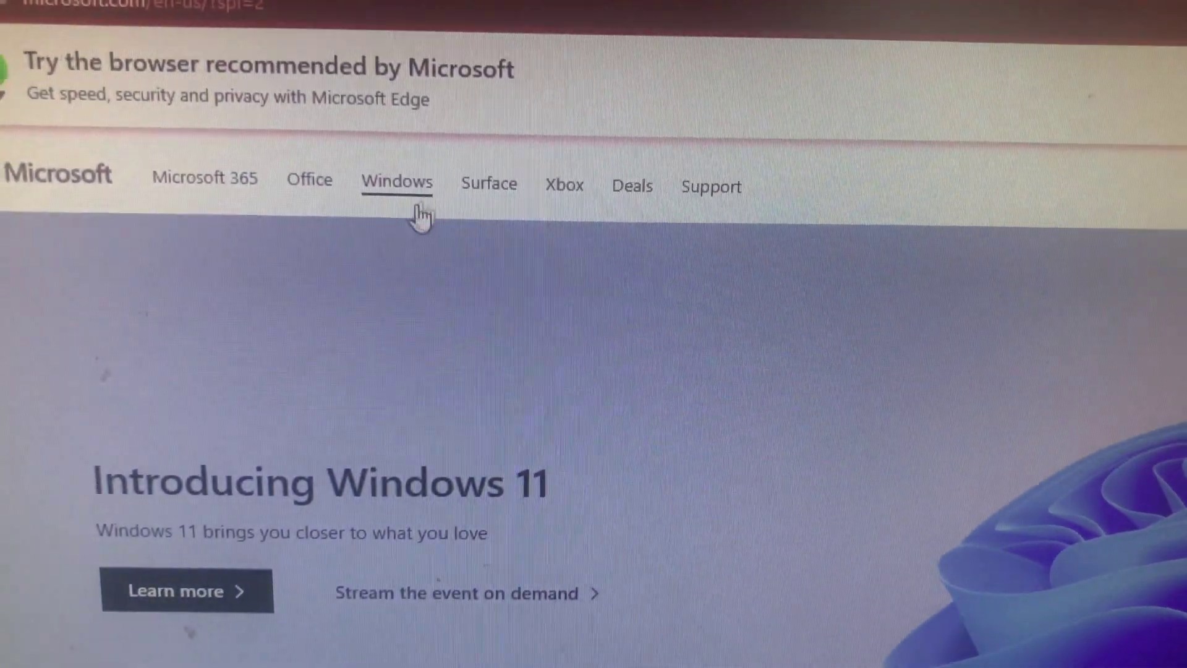
Download the PC Health Check app from Microsoft's NEW Windows 11 page.
click(396, 181)
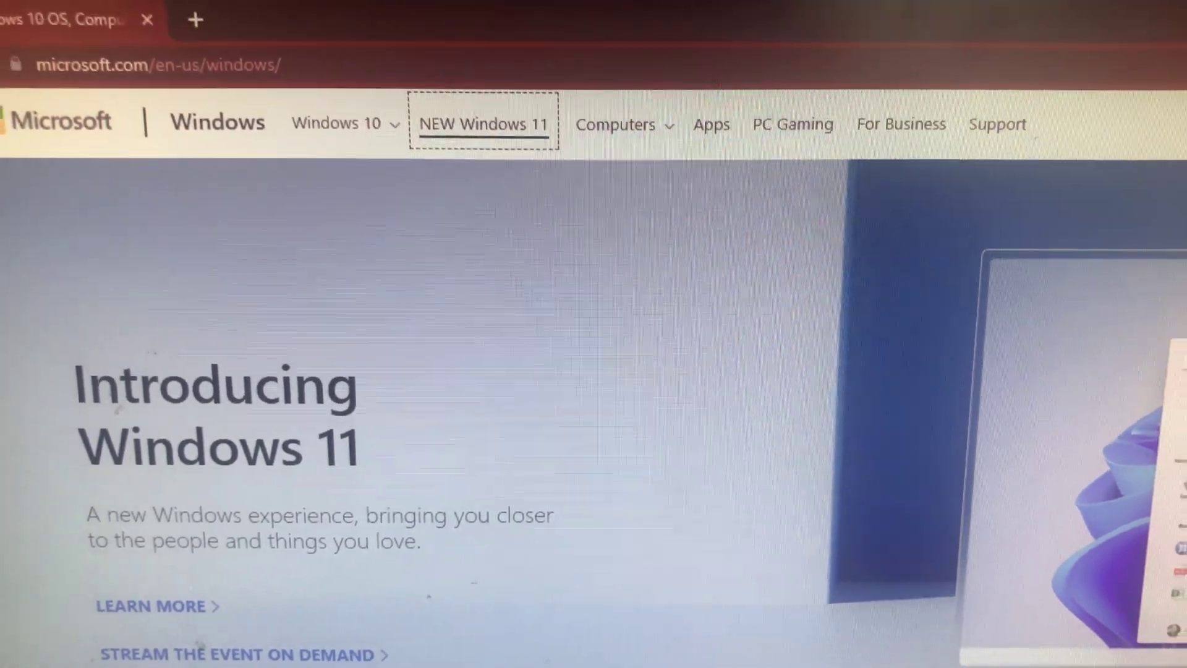
click(482, 124)
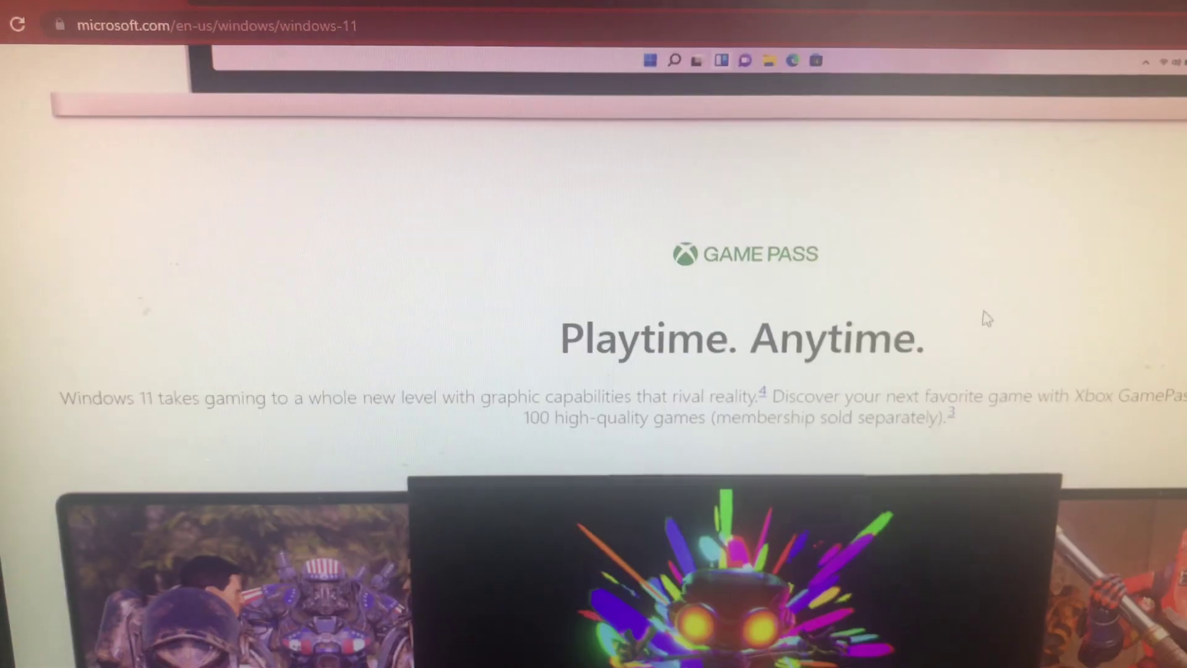
scroll(down, 3)
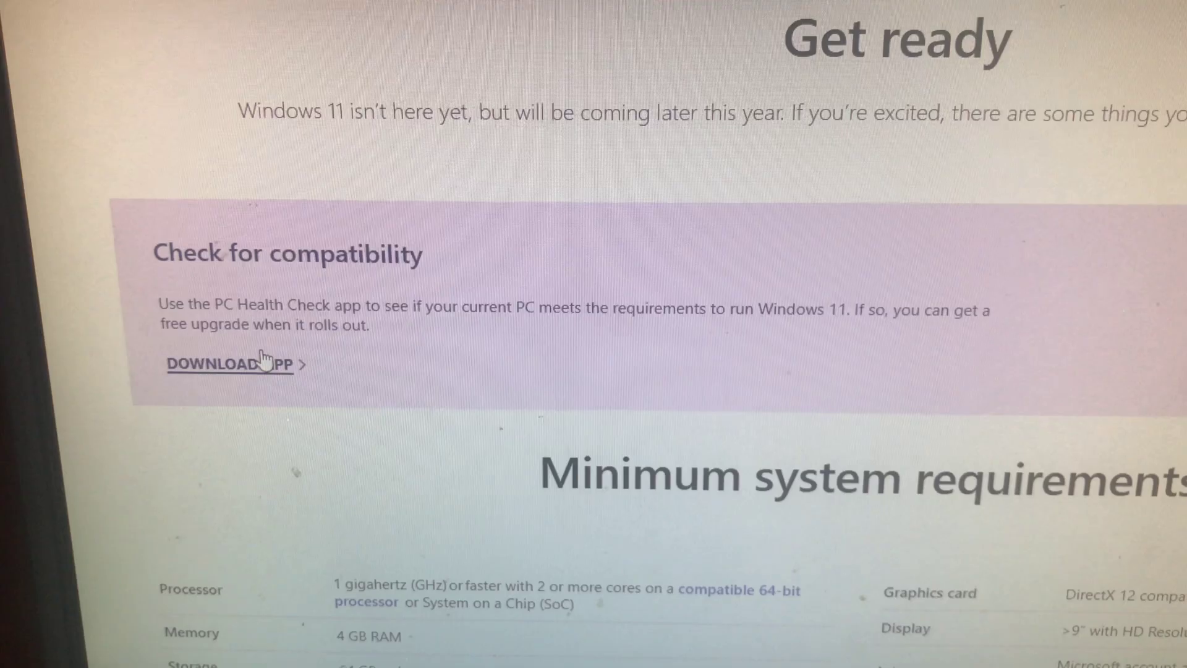
click(220, 364)
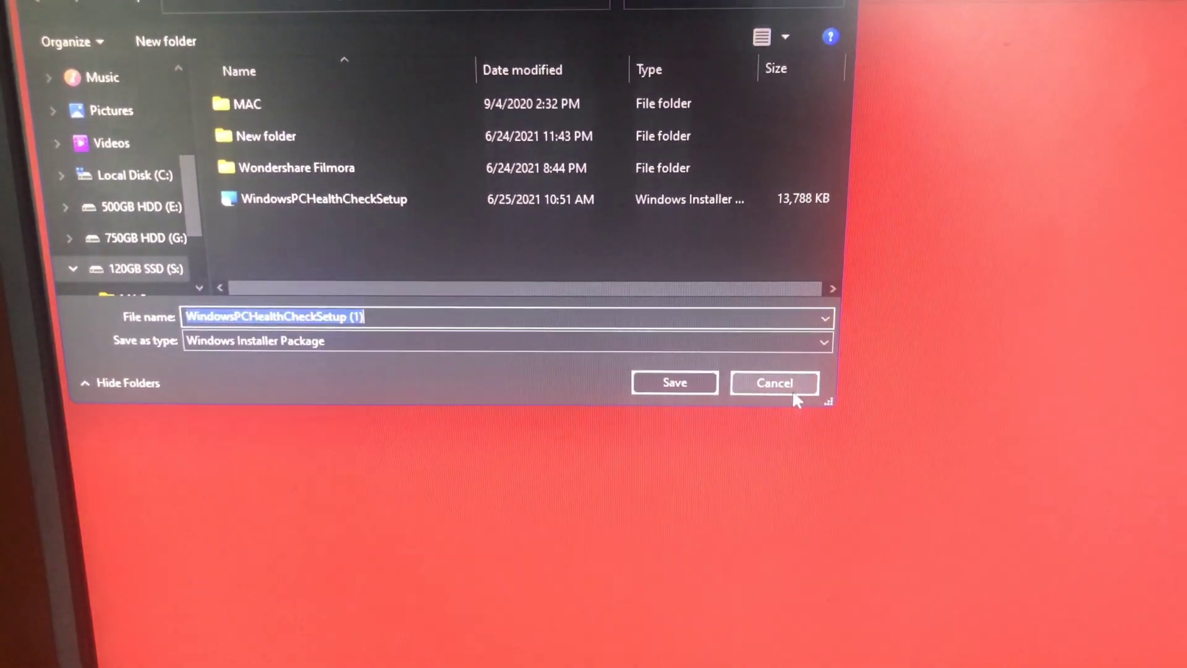
click(773, 382)
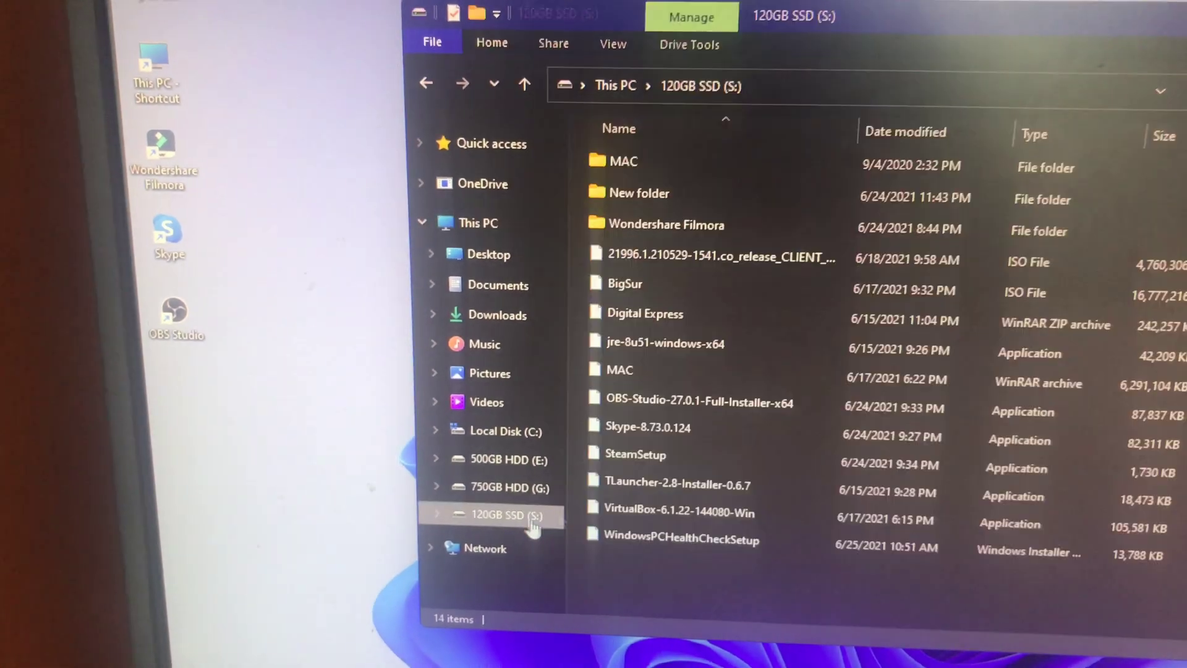
Run WindowsPCHealthCheckSetup from the S: drive and check Windows 11 compatibility.
double_click(680, 538)
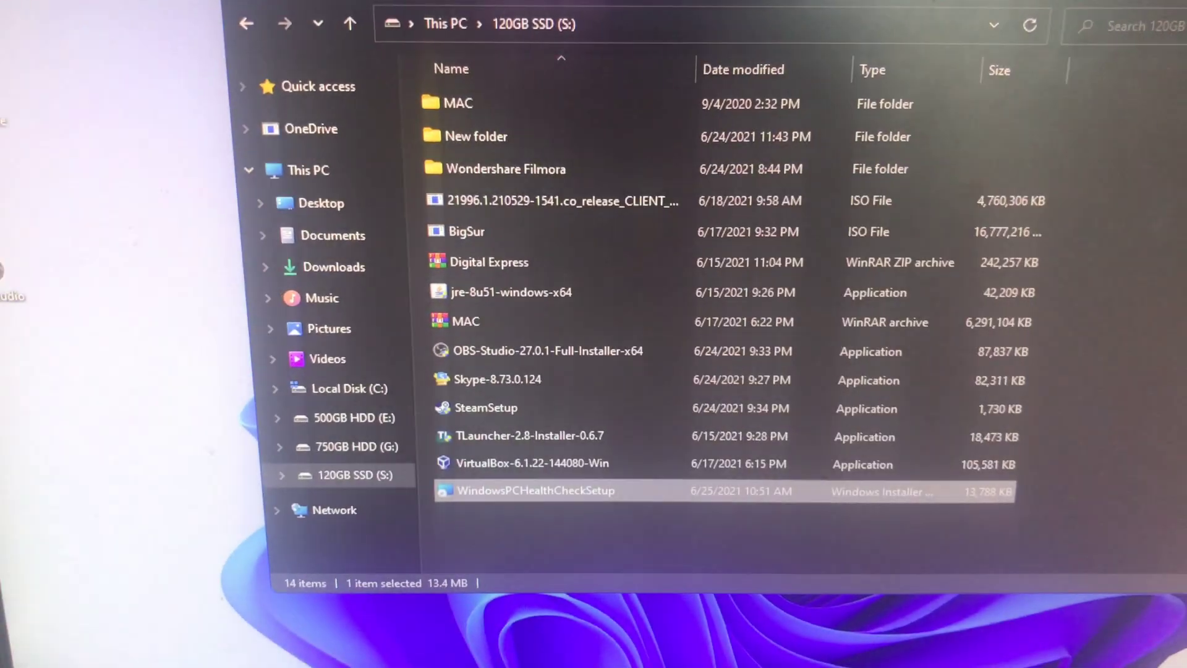
double_click(536, 490)
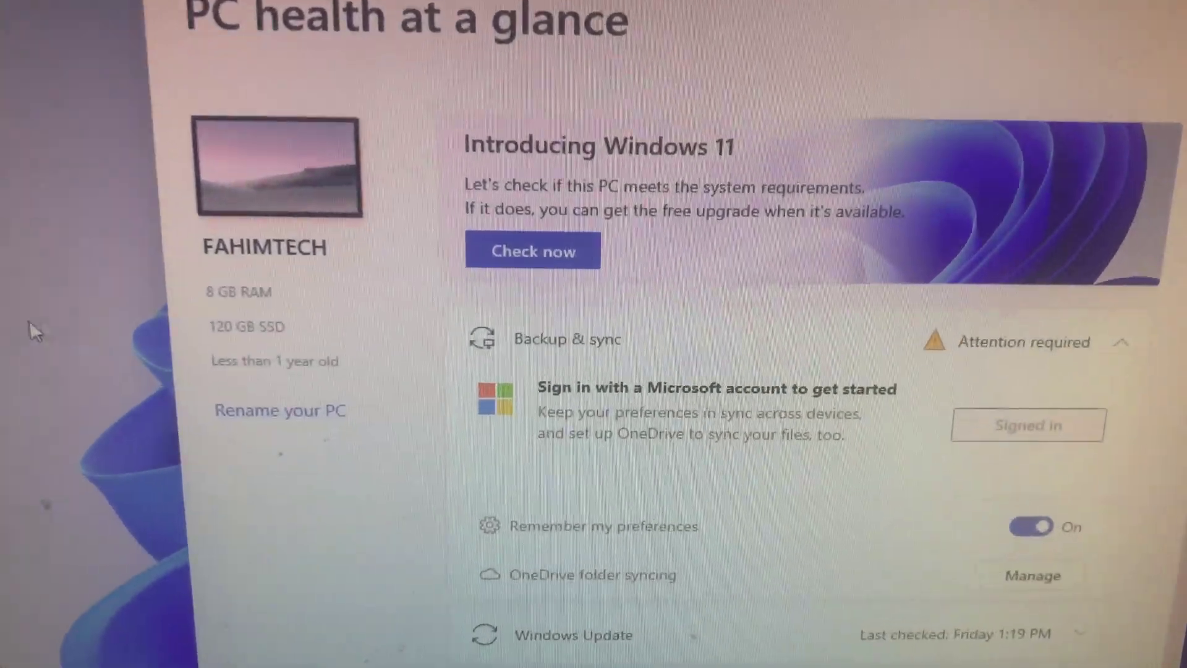
click(532, 249)
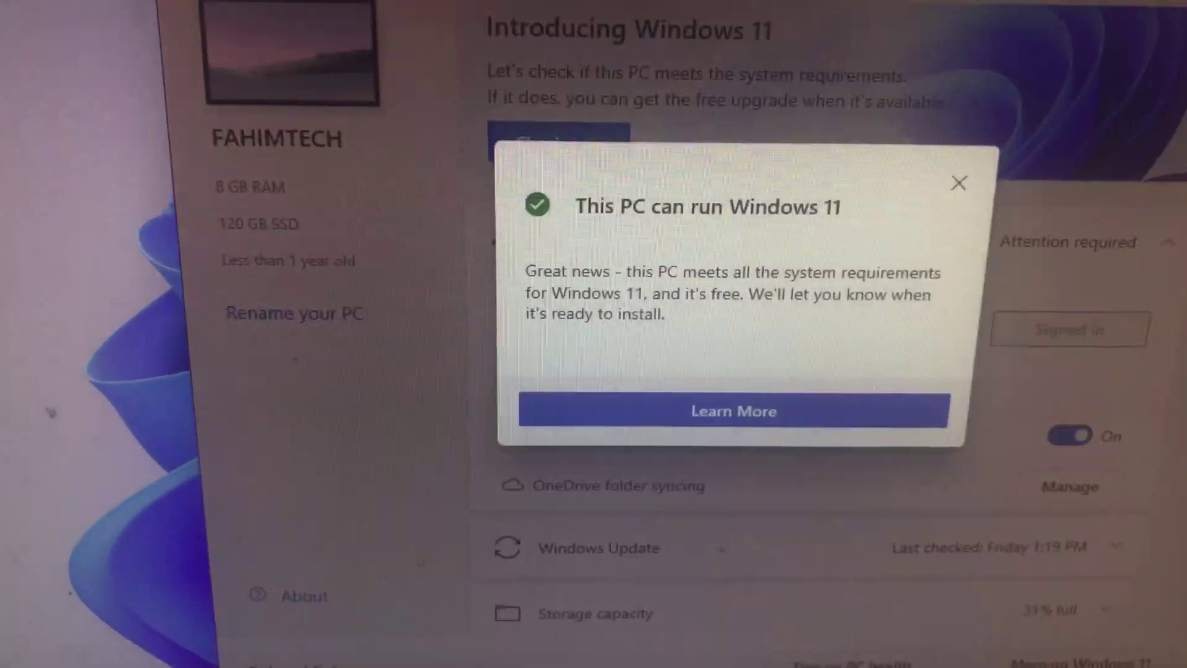